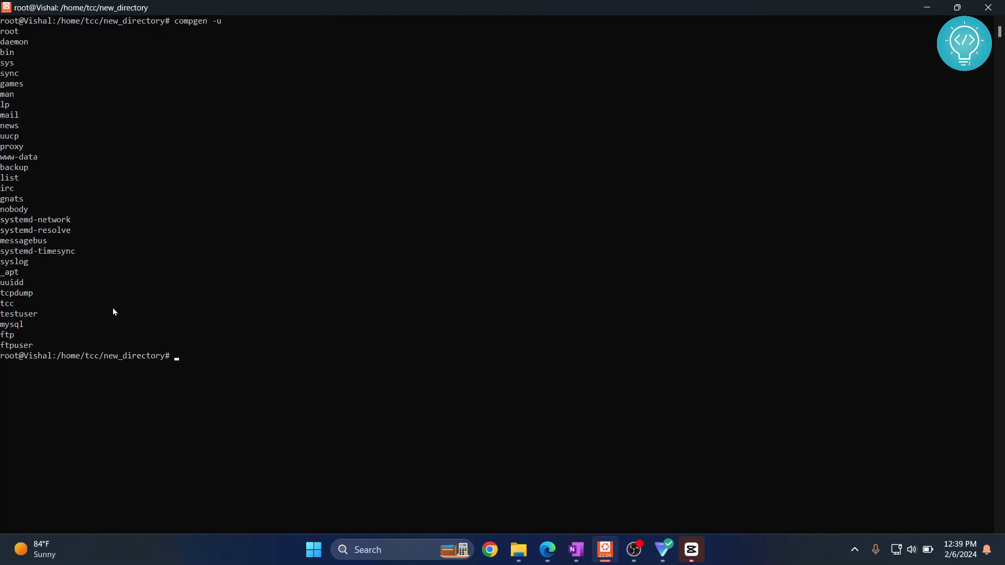
- Highlight ftpuser in the user list, then run 'groupadd developers' to create the group
{"action": "double_click", "coordinate": [17, 346]}
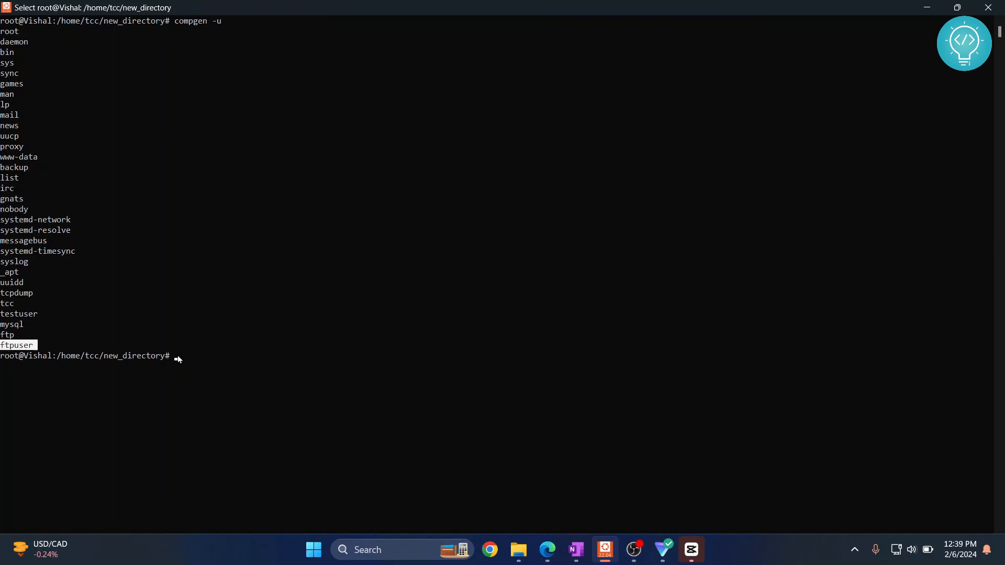
{"action": "left_click", "coordinate": [178, 356]}
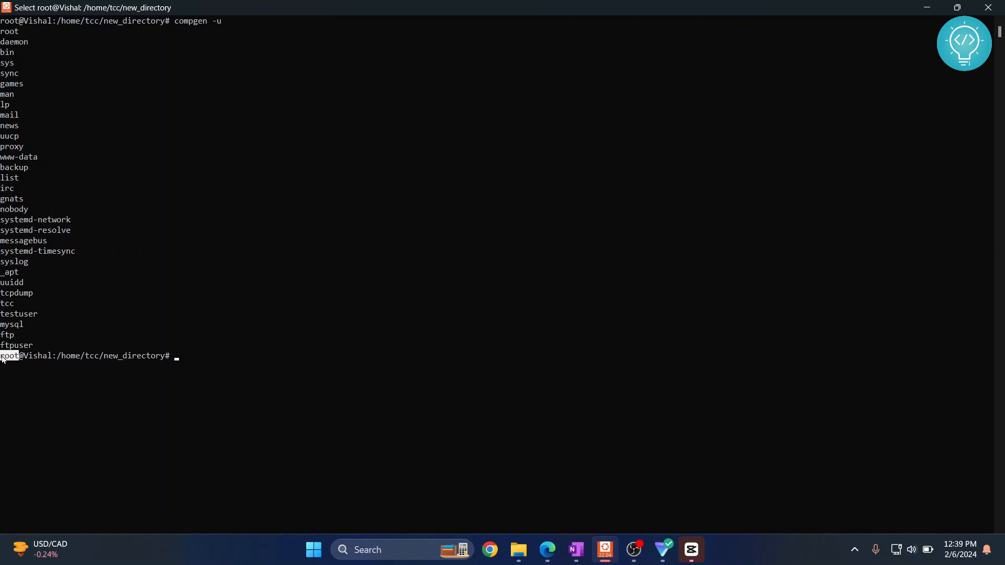
{"action": "mouse_move", "coordinate": [224, 357]}
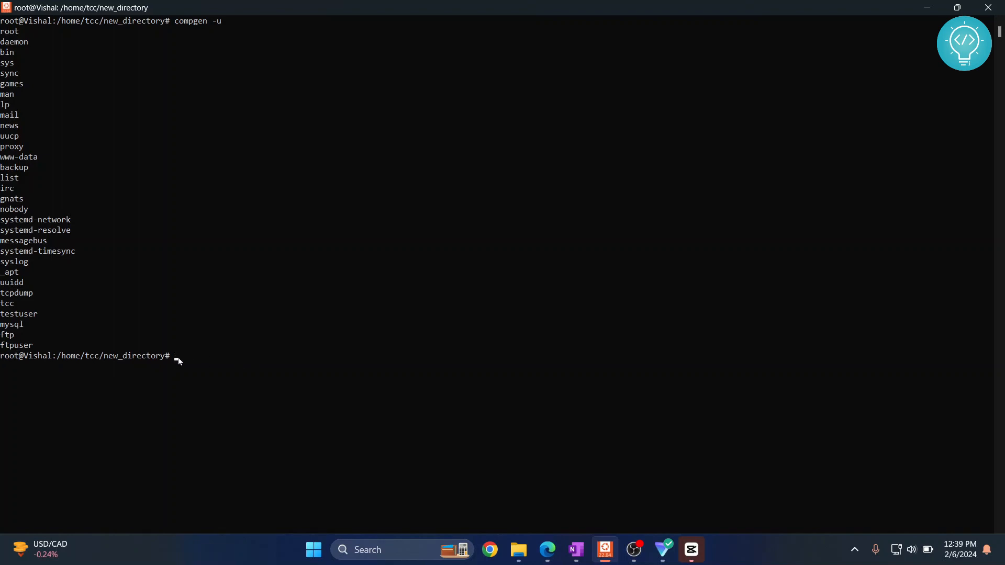
{"action": "type", "text": "groupadd developers"}
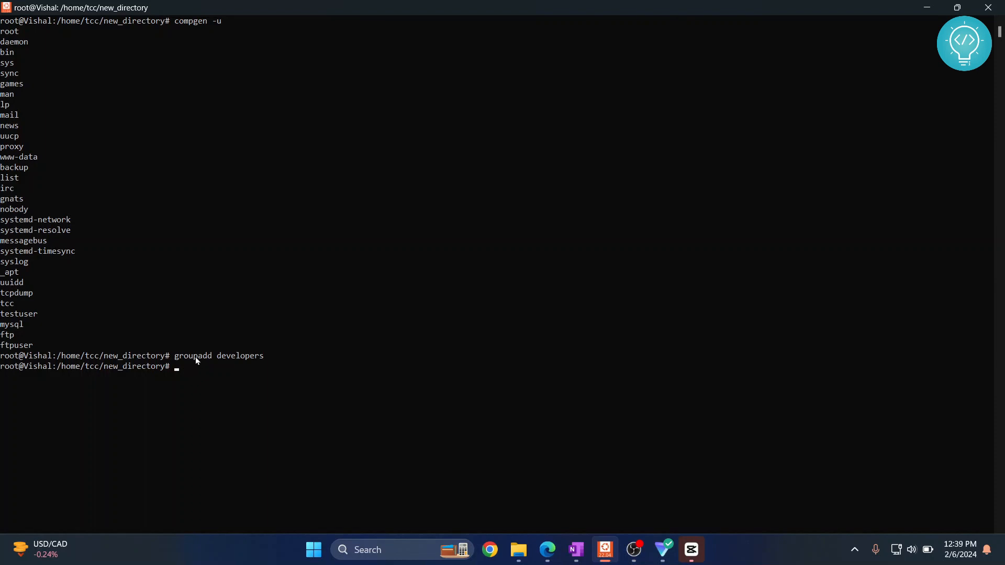
{"action": "mouse_move", "coordinate": [235, 359]}
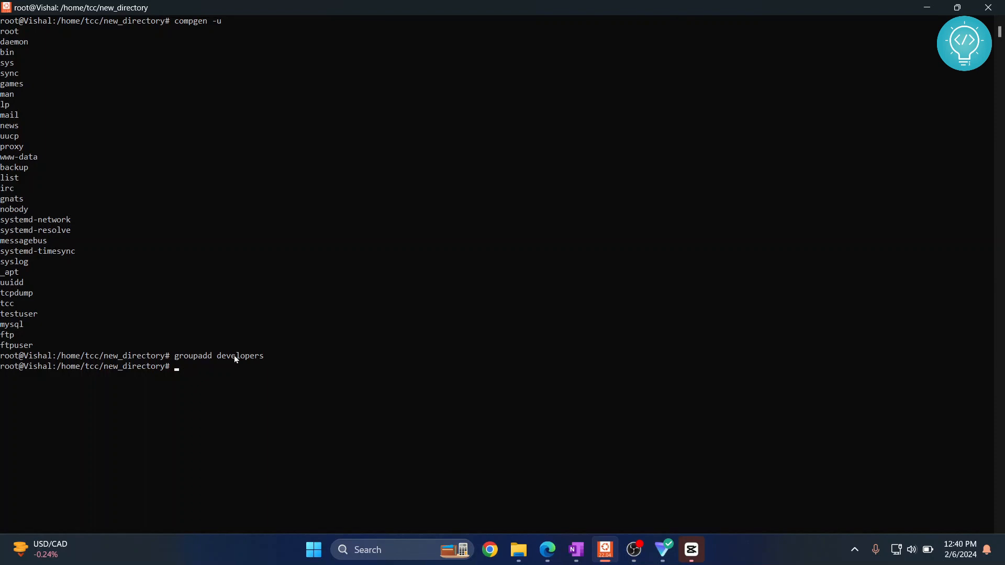
{"action": "mouse_move", "coordinate": [260, 362]}
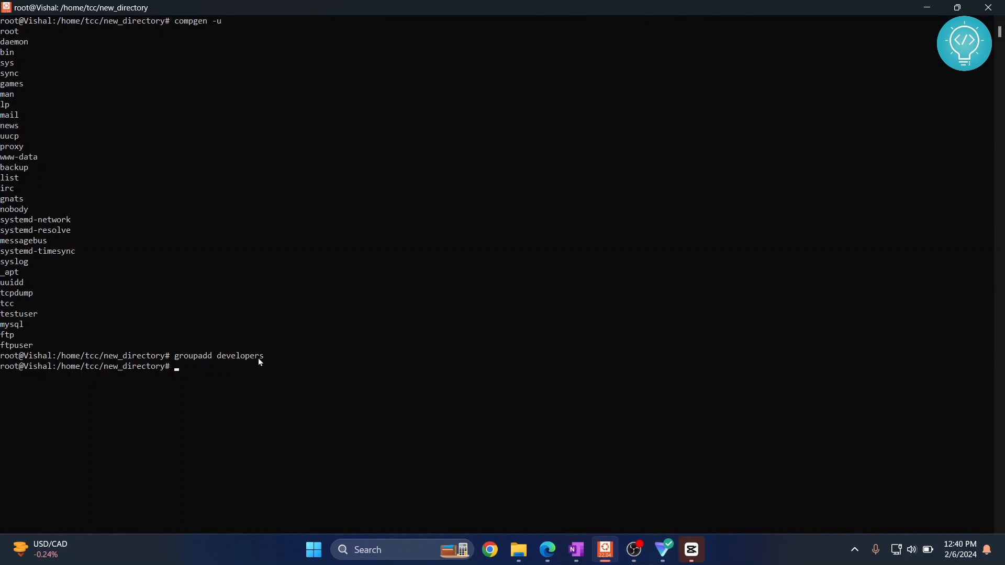
- Run 'usermod -aG developers ftpuser' to add ftpuser to developers
{"action": "type", "text": "usermod -"}
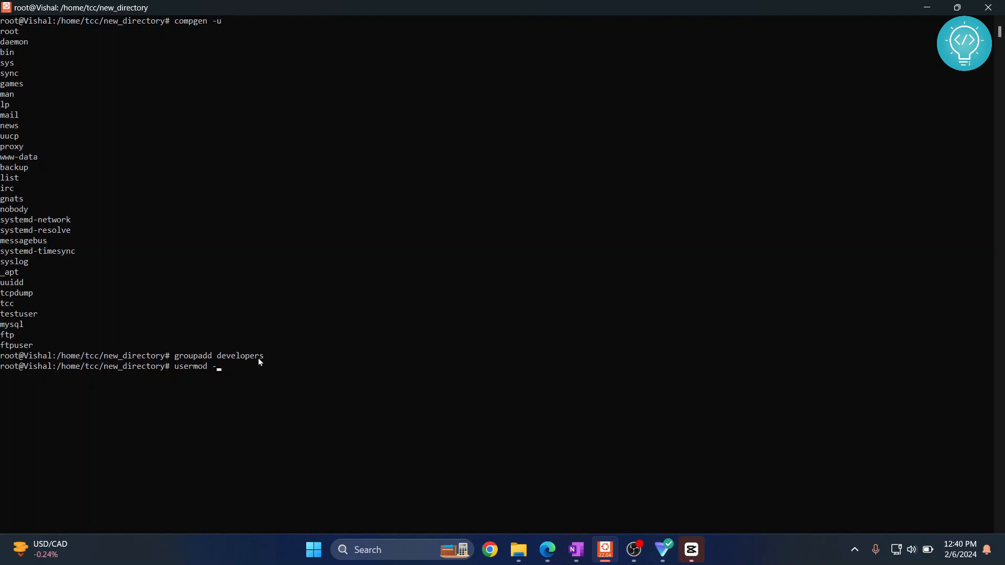
{"action": "type", "text": "a"}
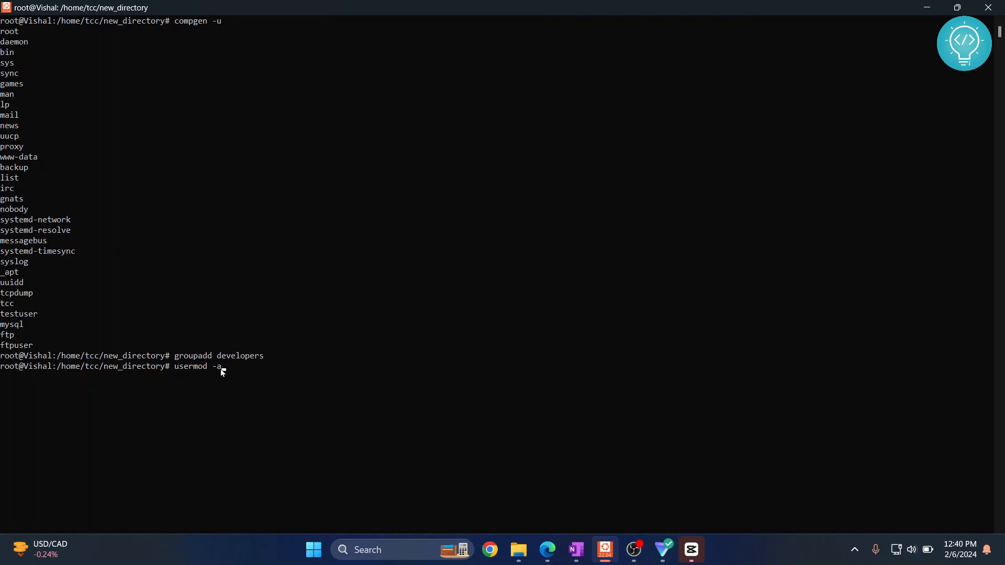
{"action": "type", "text": "G"}
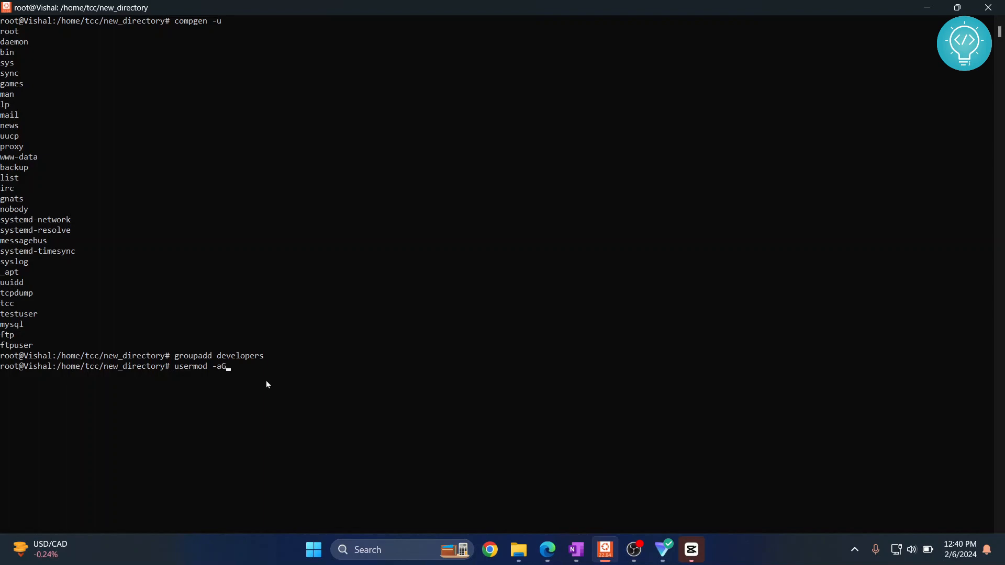
{"action": "type", "text": "developers"}
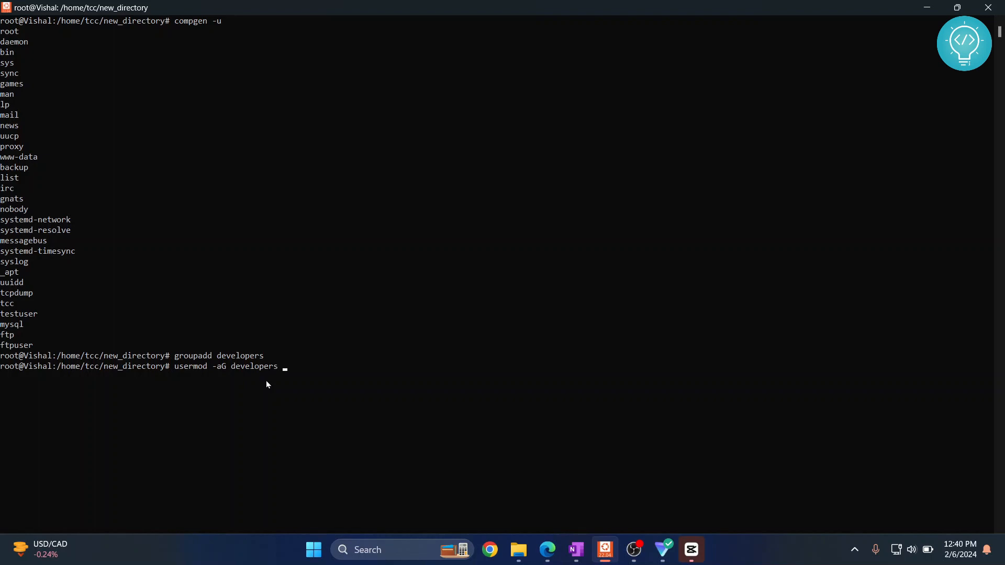
{"action": "type", "text": "ftpuser"}
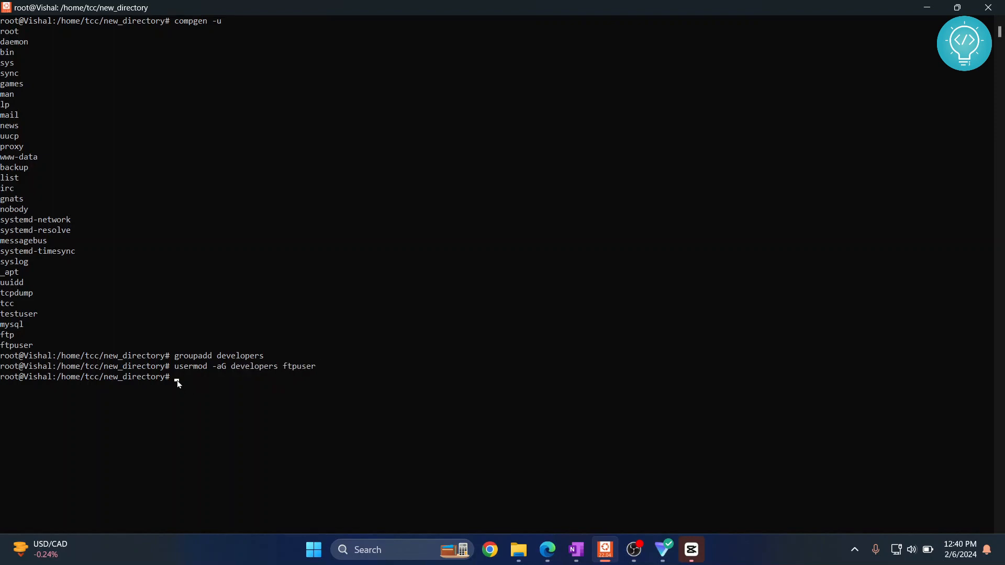
- Run 'id ftpuser' and highlight groups 1002(ftpuser) and 1003(developers)
{"action": "type", "text": "id ftpuser"}
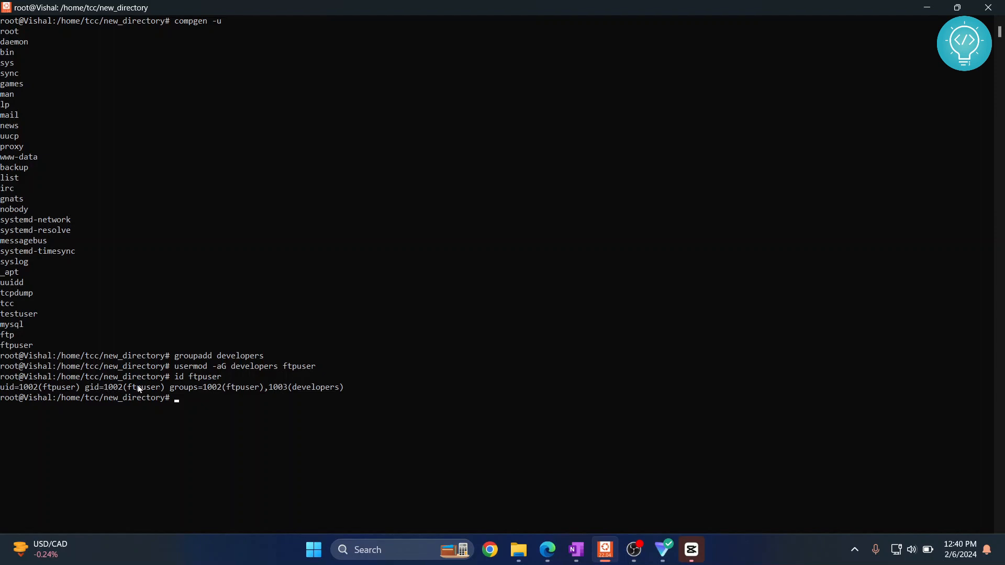
{"action": "mouse_move", "coordinate": [221, 388]}
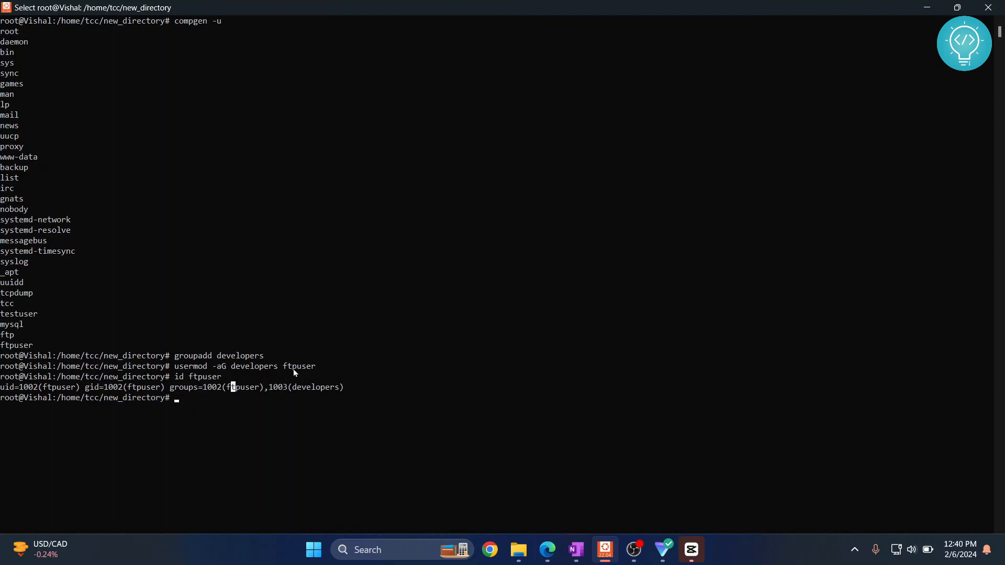
{"action": "double_click", "coordinate": [253, 366]}
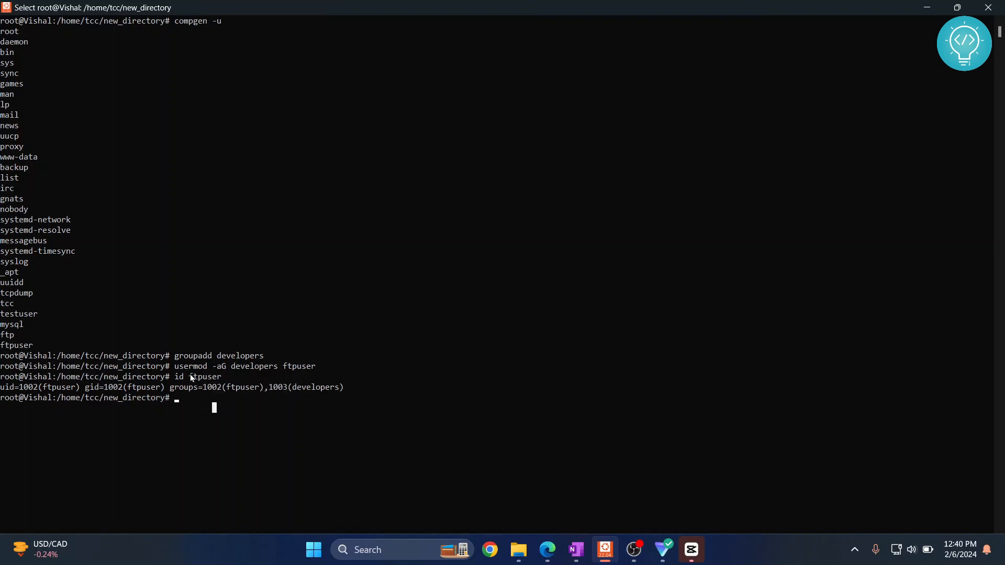
{"action": "left_click_drag", "start_coordinate": [170, 388], "coordinate": [279, 387]}
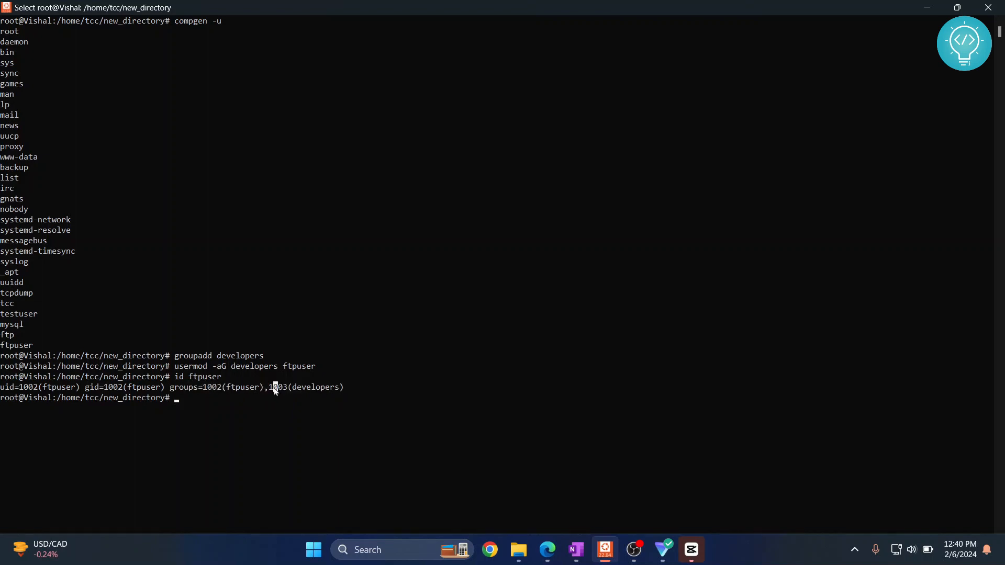
{"action": "type", "text": "id ftpuser"}
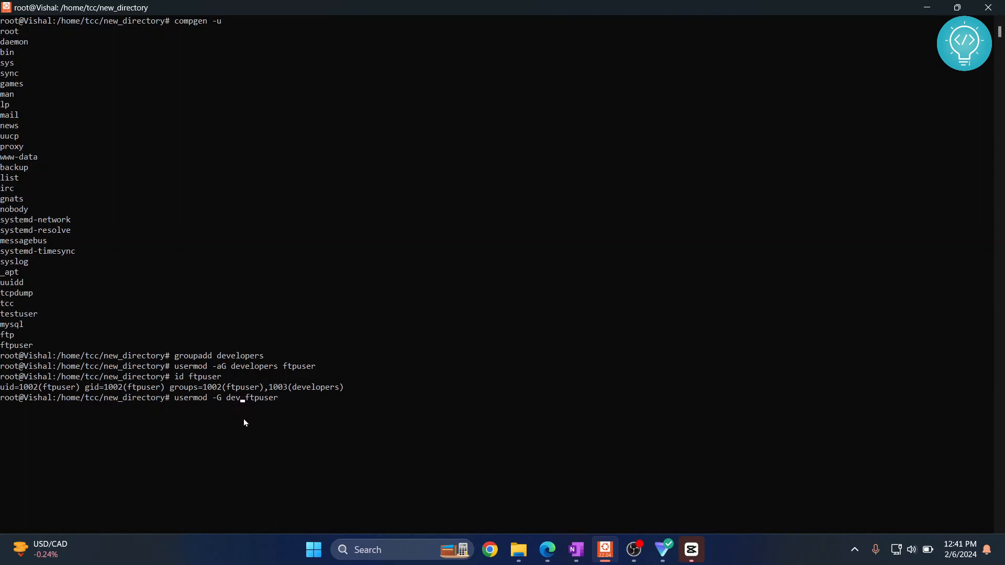
- Correct the command to 'usermod -G ftpuser ftpuser' and highlight the group name
{"action": "key", "text": "BackSpace"}
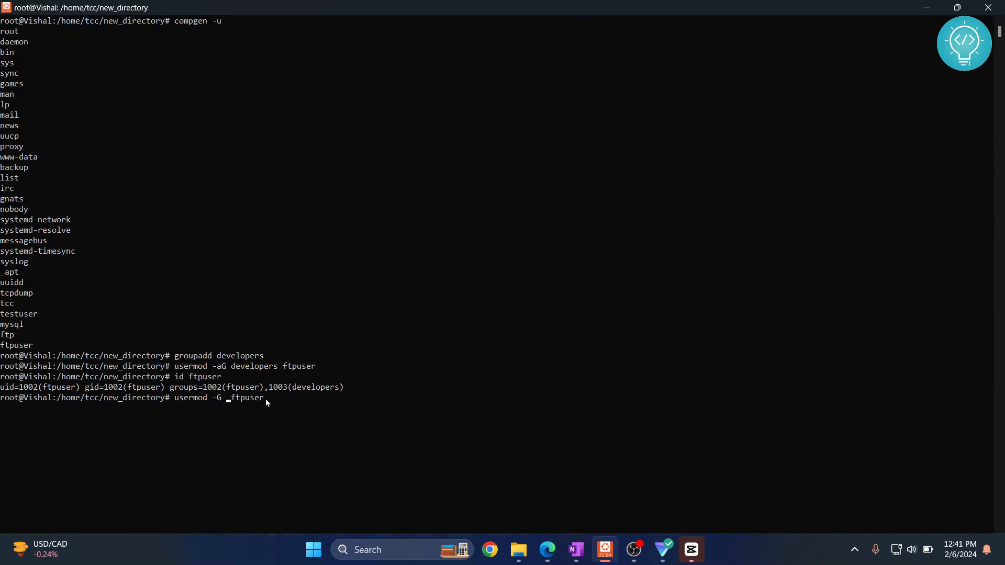
{"action": "type", "text": "ft"}
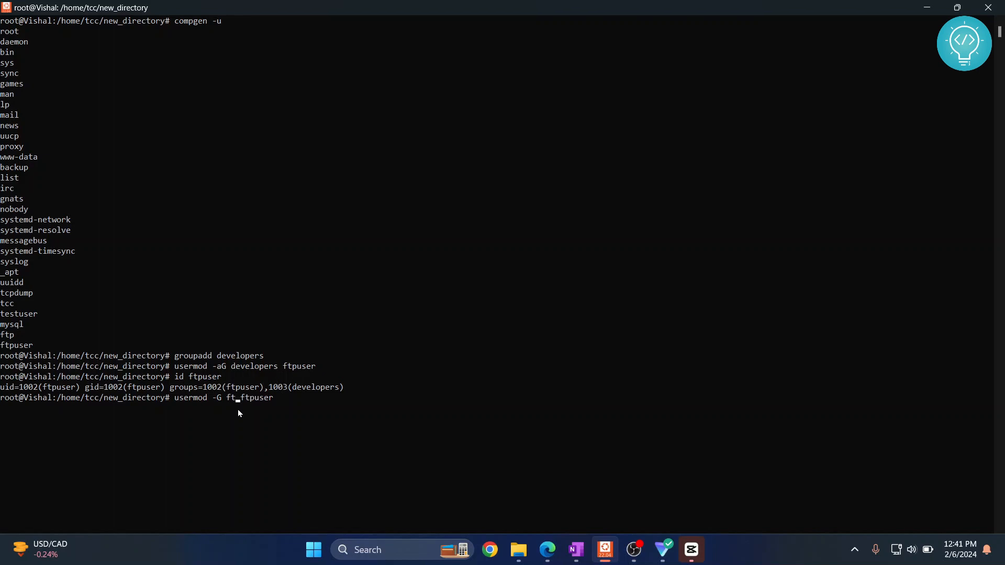
{"action": "type", "text": "puser"}
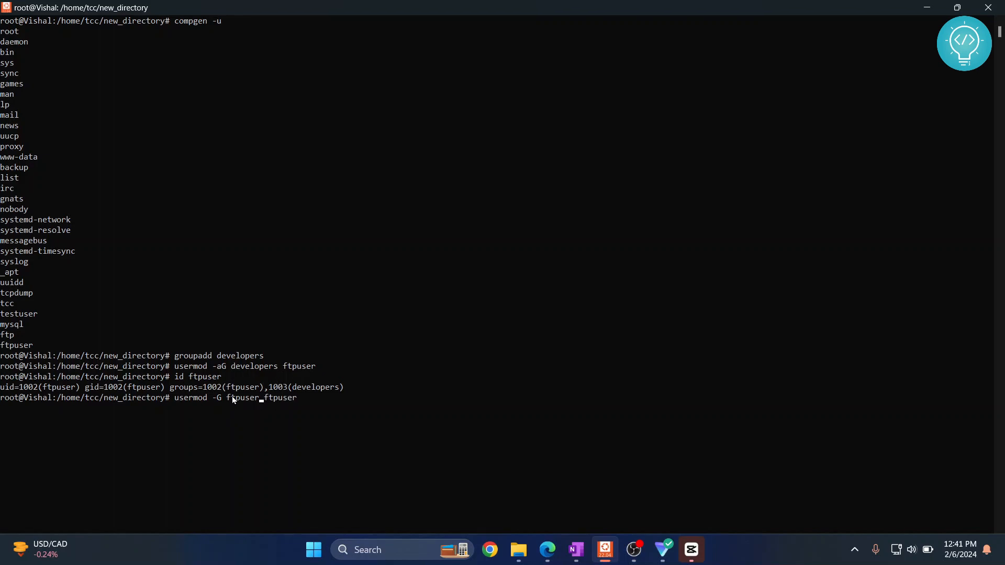
{"action": "double_click", "coordinate": [280, 397]}
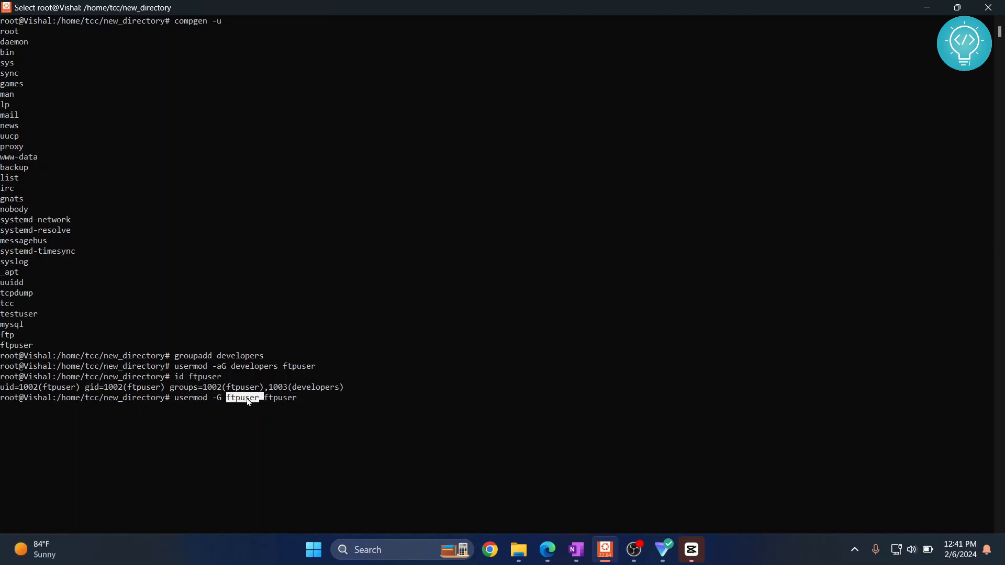
{"action": "mouse_move", "coordinate": [218, 402]}
{"action": "type", "text": "id ftpuser"}
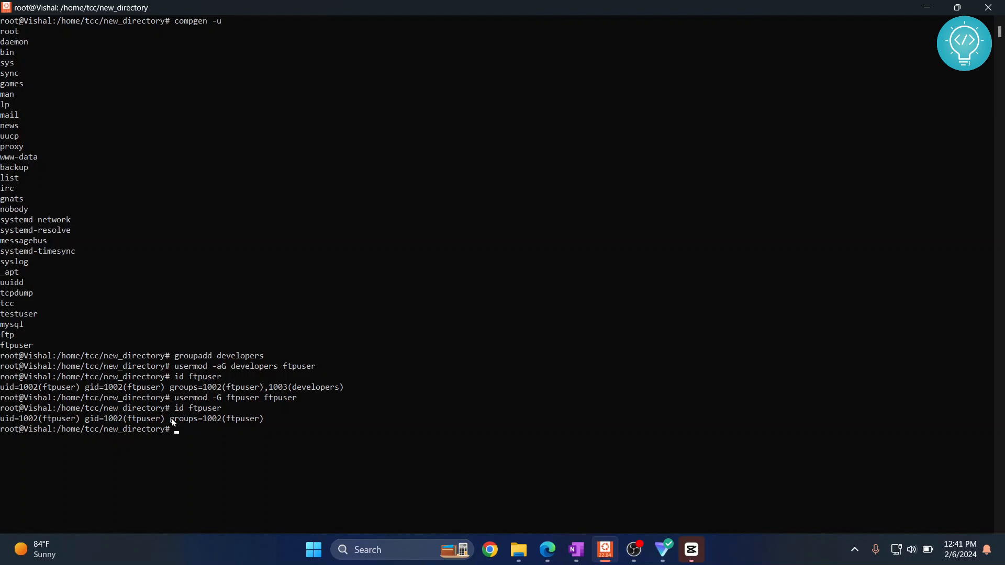
- Highlight groups=1002(ftpuser) in the id output, confirming developers was removed
{"action": "left_click_drag", "start_coordinate": [170, 419], "coordinate": [263, 418]}
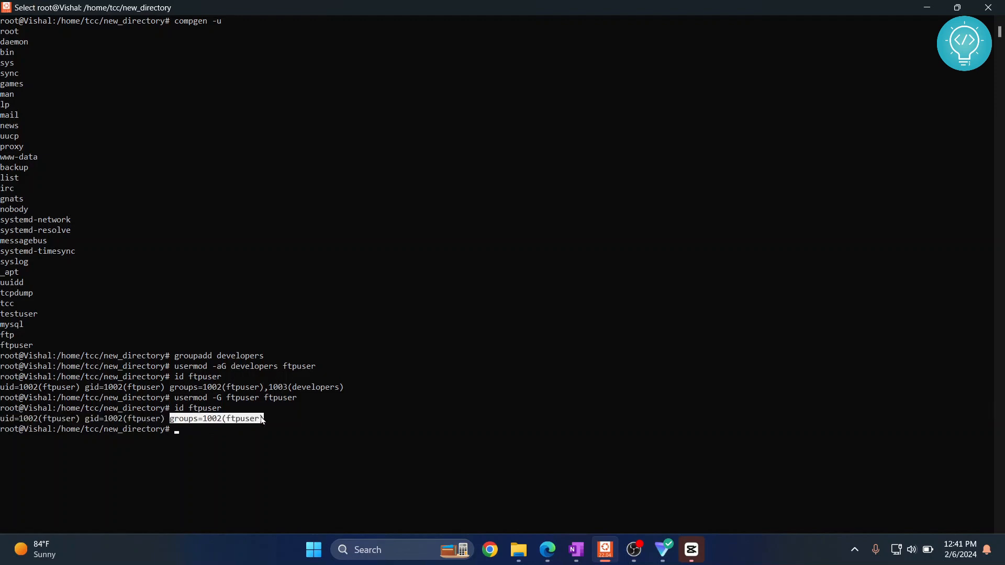